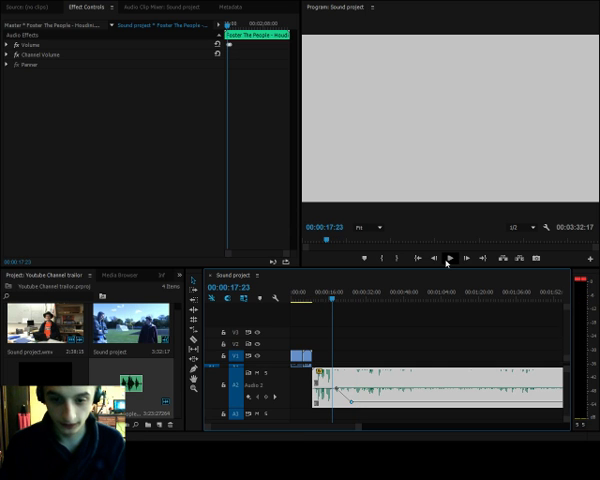
Step: Play the sequence to review the audio clip with its effect, then stop playback
{"action": "left_click", "coordinate": [448, 262]}
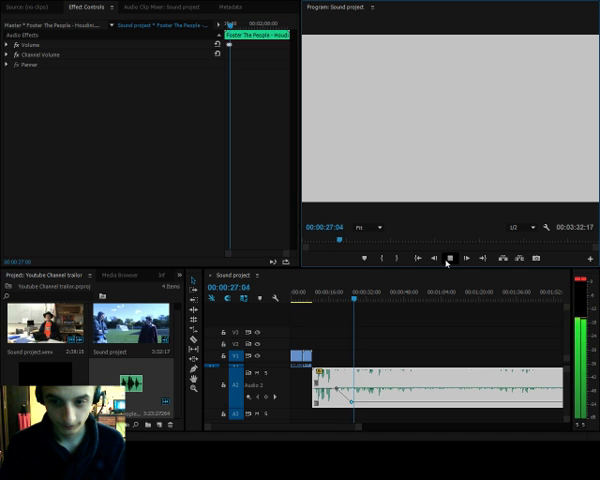
{"action": "left_click", "coordinate": [448, 258]}
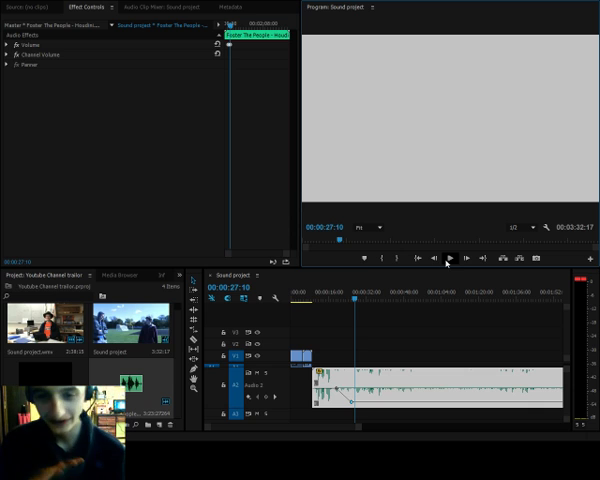
{"action": "mouse_move", "coordinate": [424, 338]}
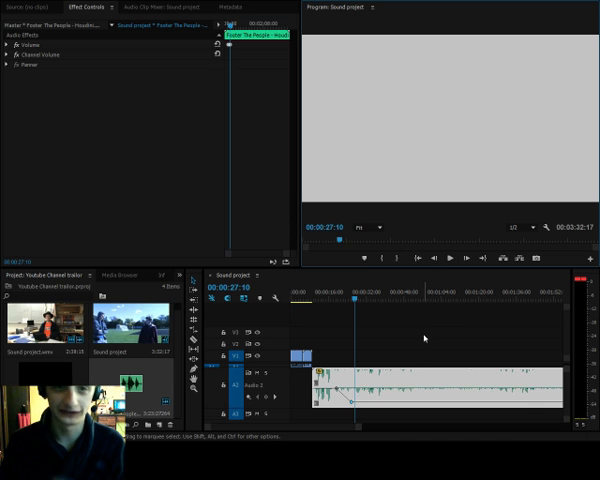